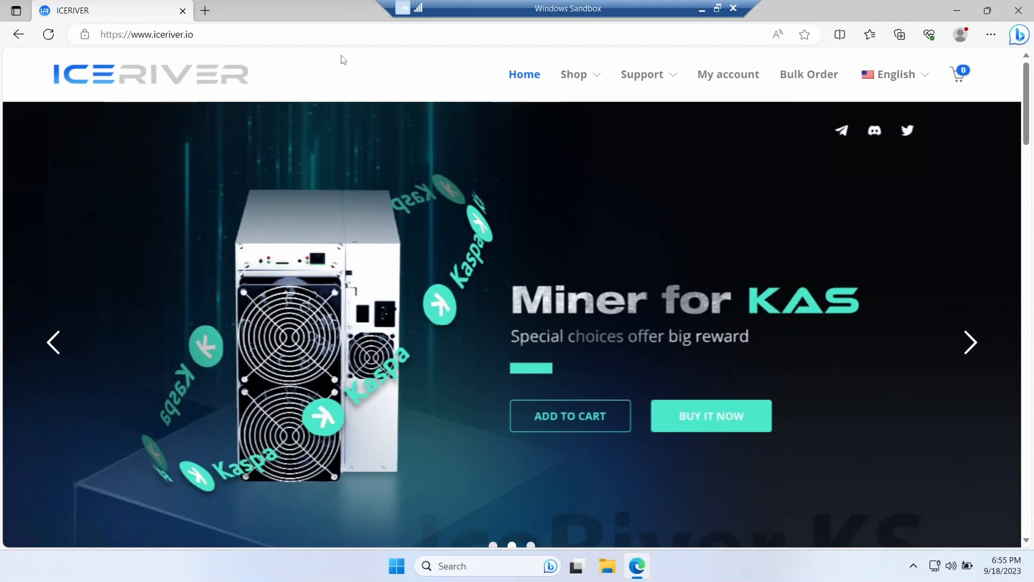
pyautogui.moveTo(368, 65)
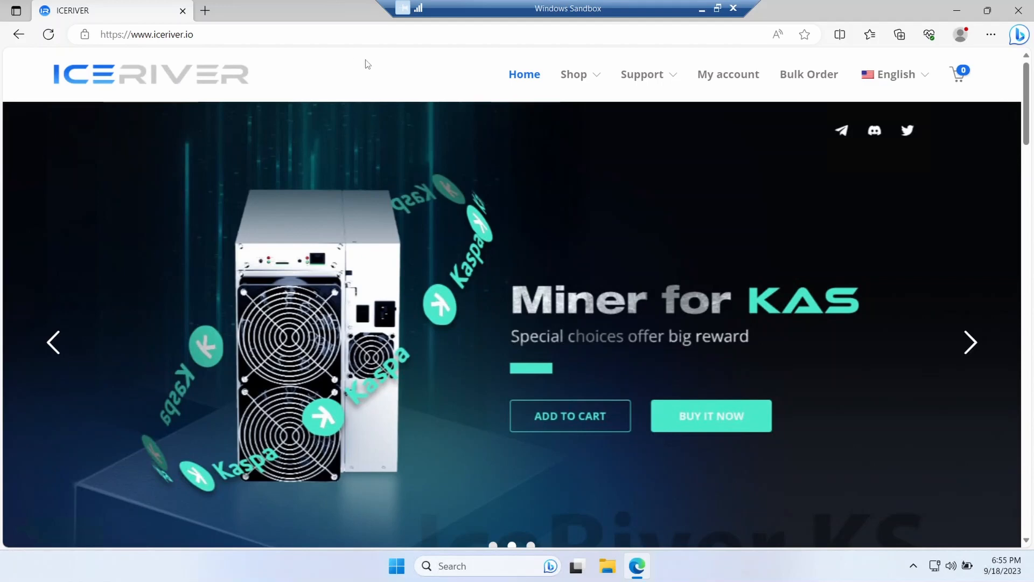
# Go to the IceRiver Support page from the top navigation.
pyautogui.click(641, 74)
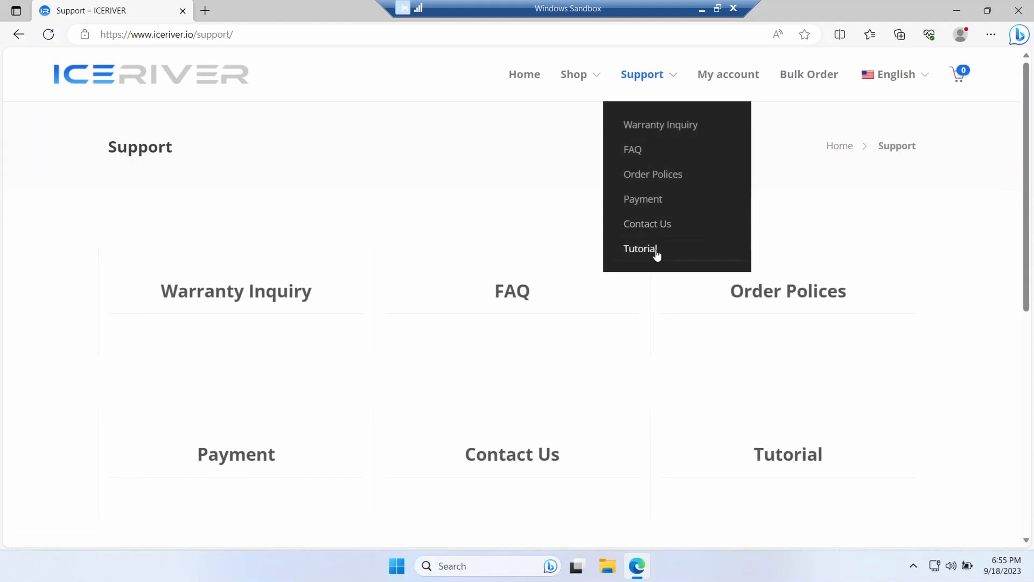
# Download the ICERIVER-KAS-KS0-20230916 firmware from Tutorial's Firmware Download page and open the zip.
pyautogui.click(639, 249)
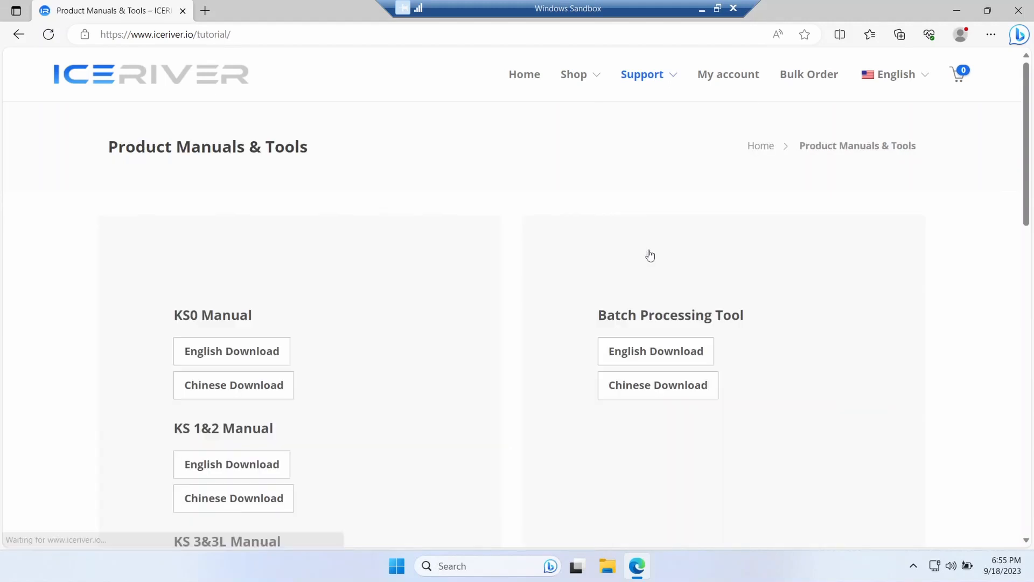
pyautogui.scroll(-3)
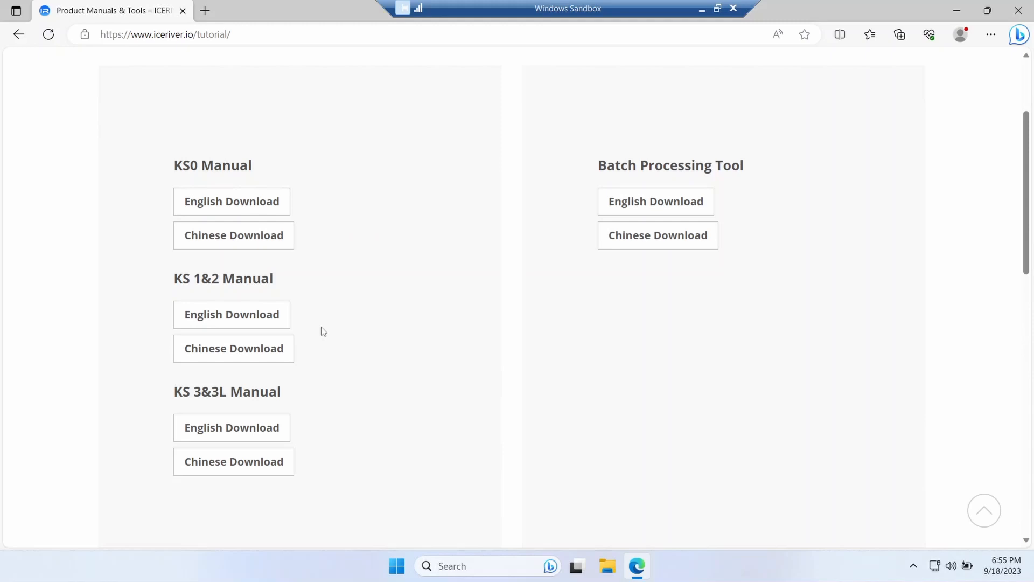
pyautogui.scroll(-3)
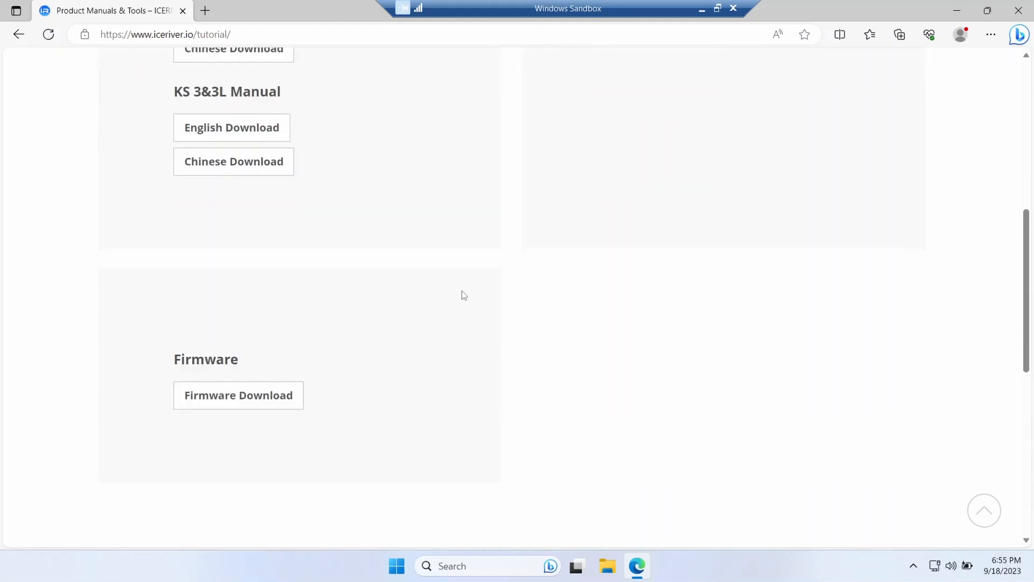
pyautogui.scroll(-3)
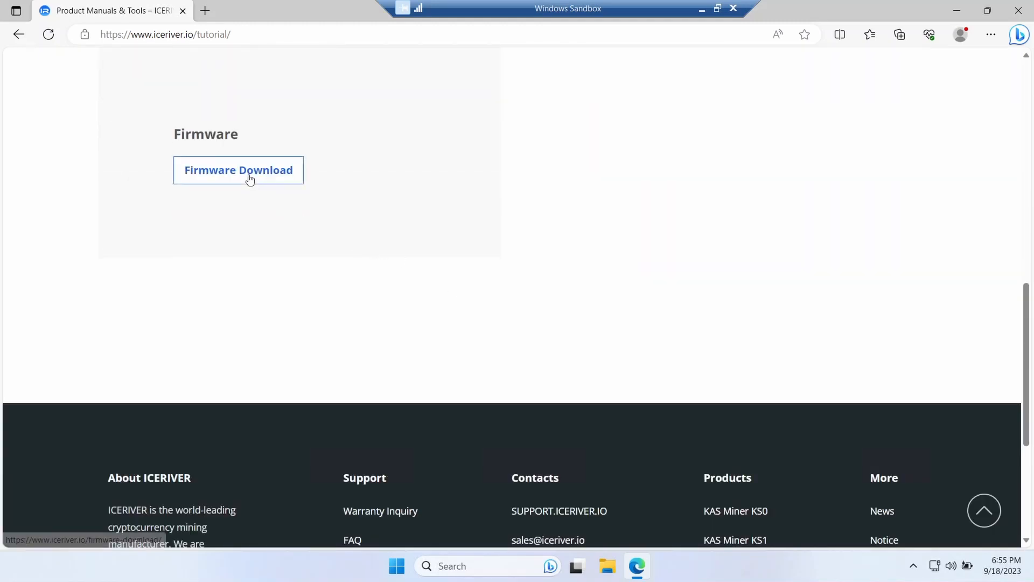
pyautogui.click(238, 169)
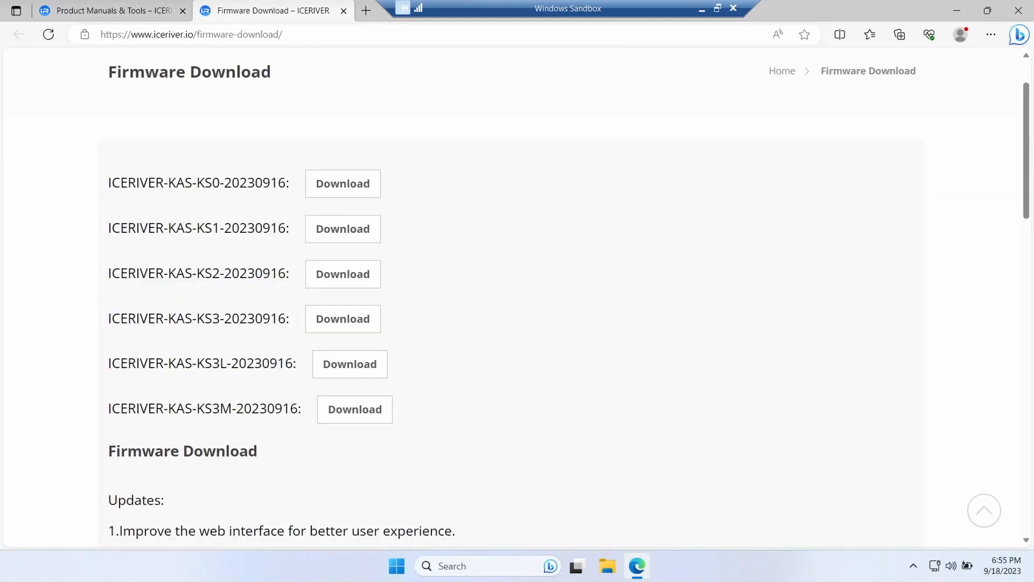
pyautogui.click(343, 183)
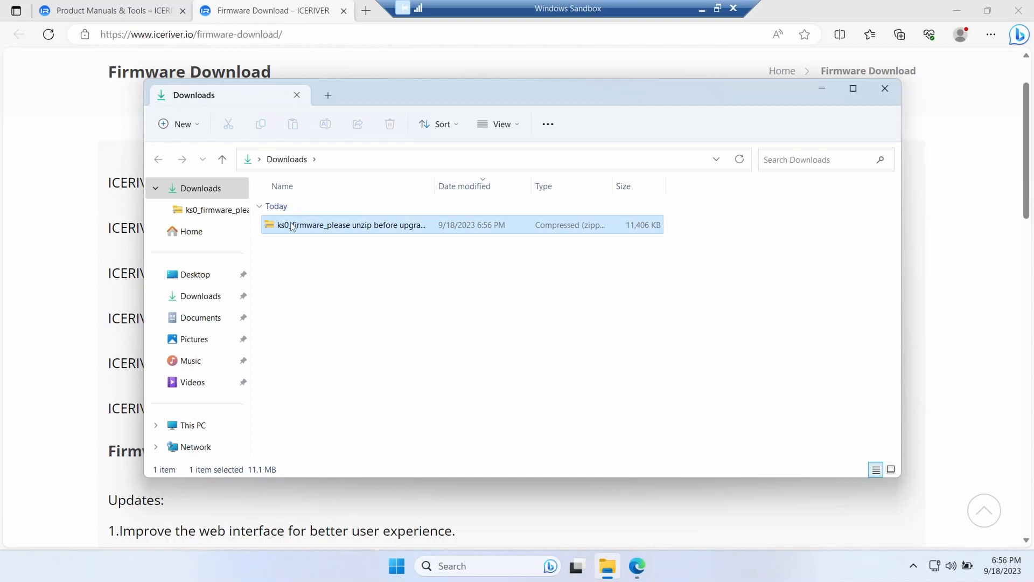
pyautogui.doubleClick(353, 225)
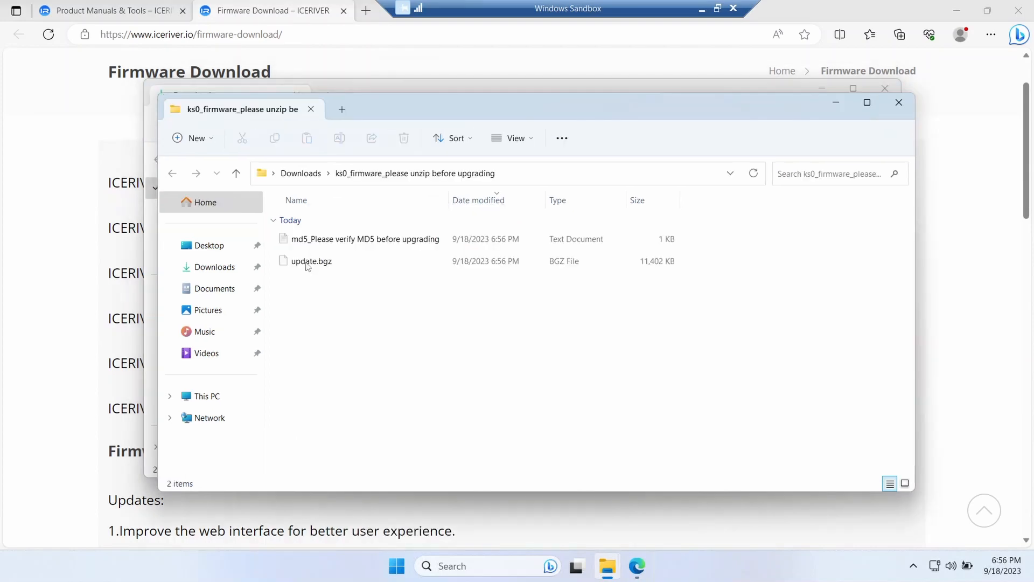
pyautogui.moveTo(311, 267)
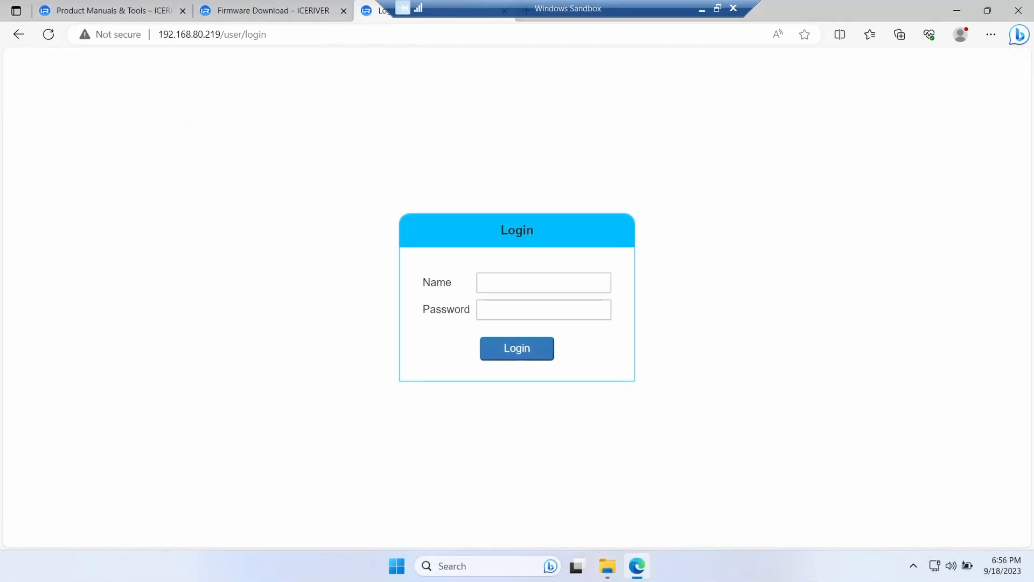
# Log in to the miner web interface as admin.
pyautogui.write('admin')
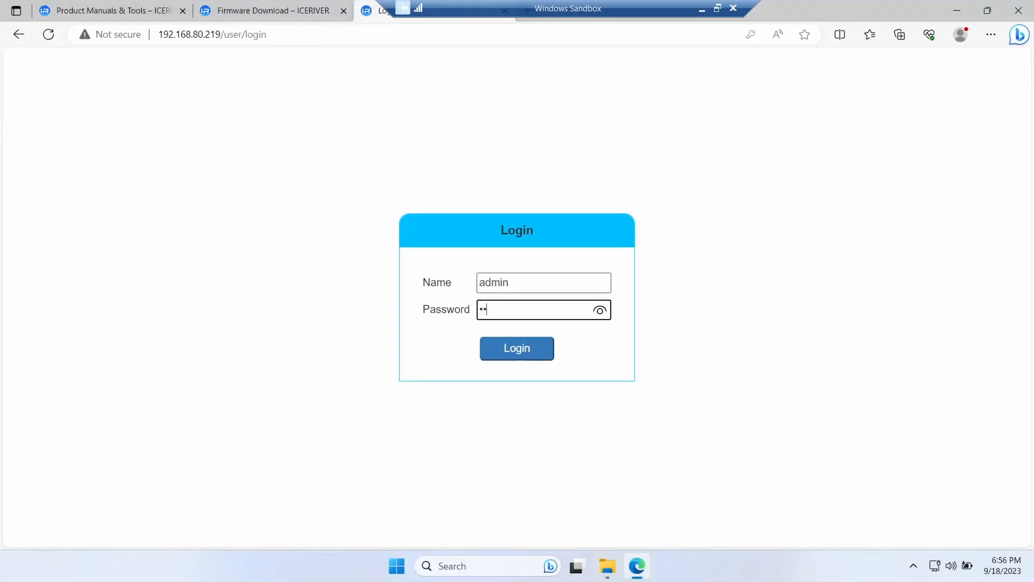
pyautogui.click(517, 349)
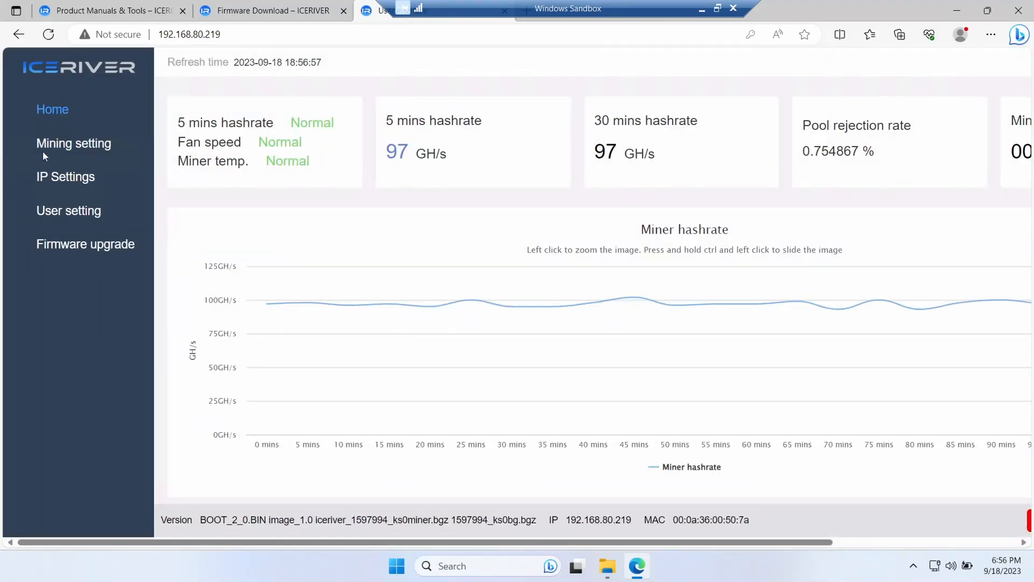
# On the Firmware upgrade page, select update.bgz from the ks0_firmware folder in Downloads.
pyautogui.click(85, 243)
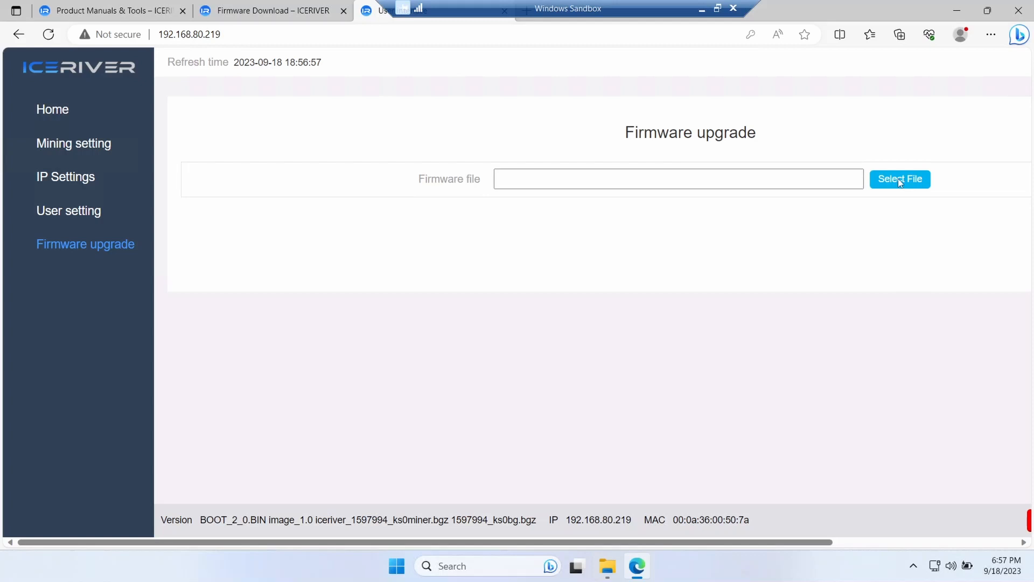
pyautogui.click(900, 179)
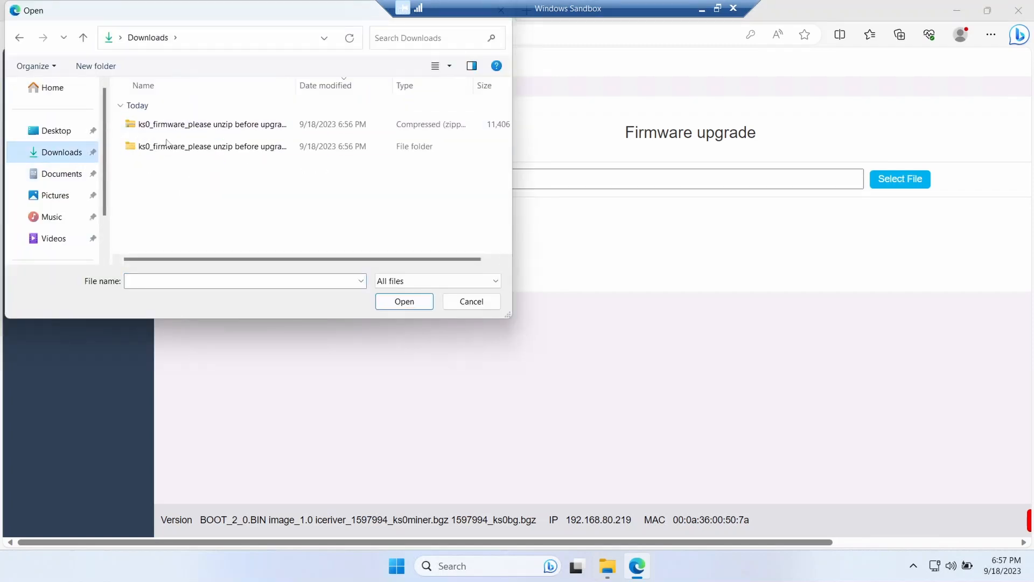
pyautogui.doubleClick(212, 146)
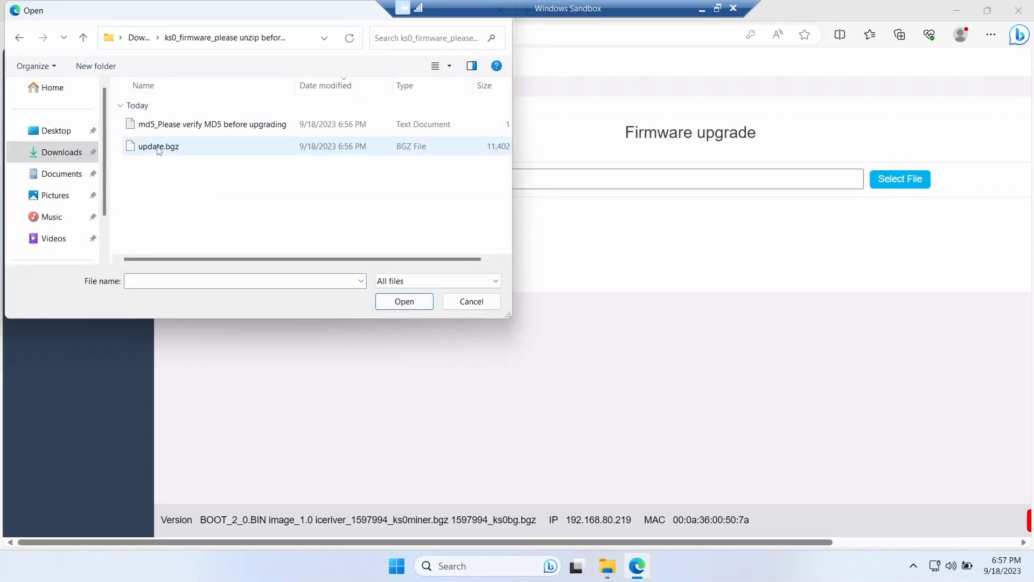
pyautogui.click(403, 301)
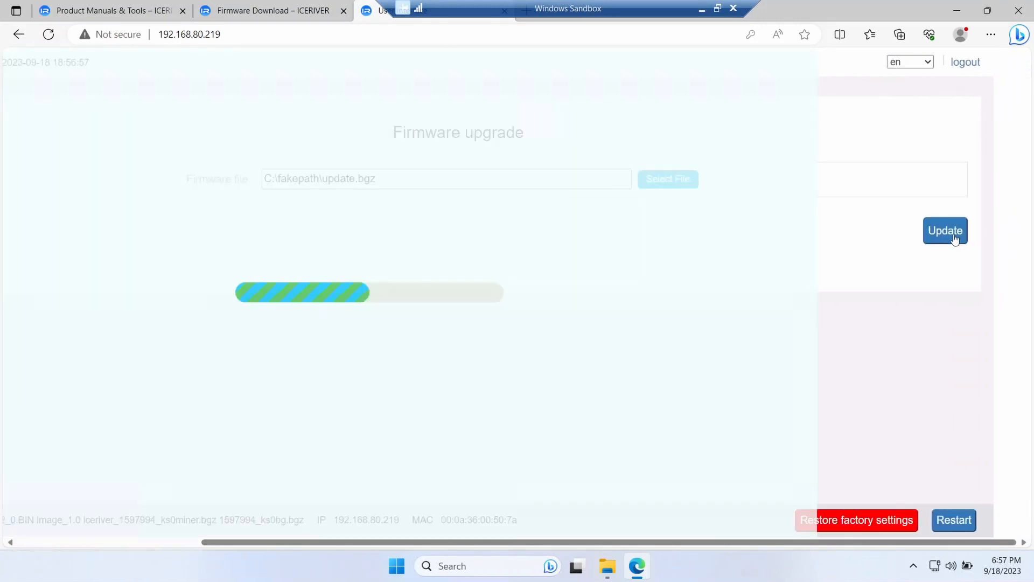
# Install the uploaded firmware and confirm the miner restart.
pyautogui.click(944, 230)
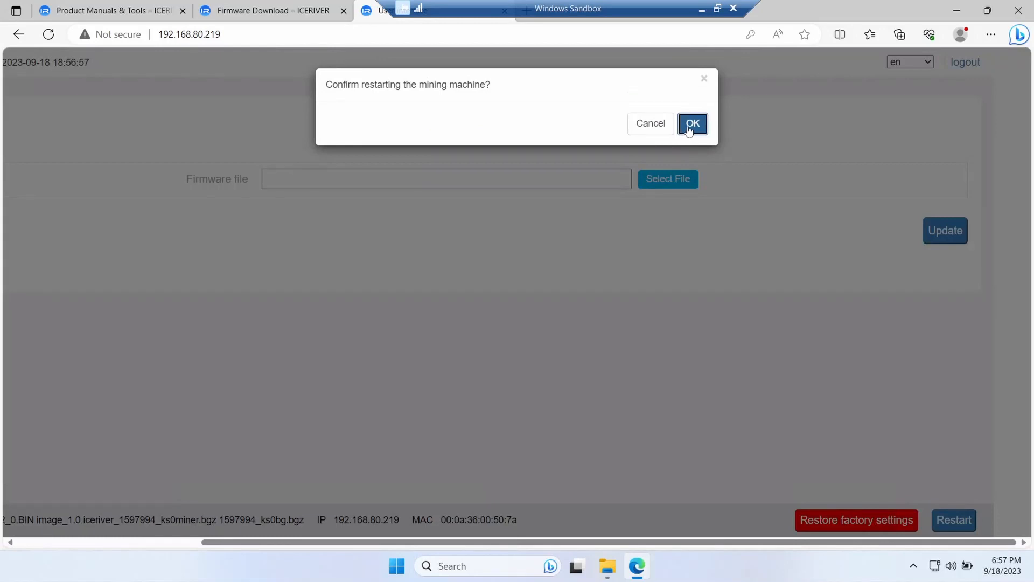
pyautogui.moveTo(520, 229)
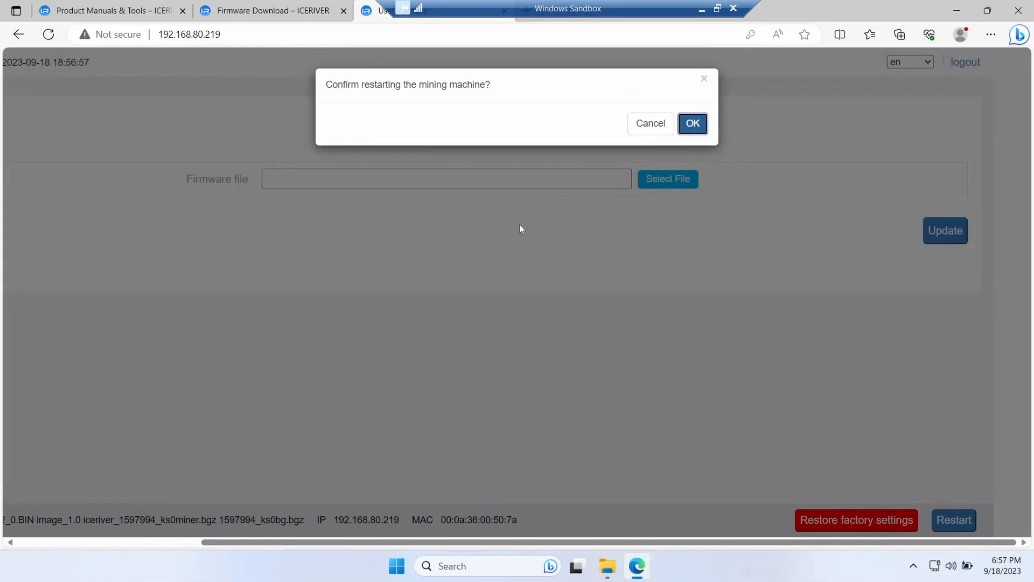
pyautogui.moveTo(410, 226)
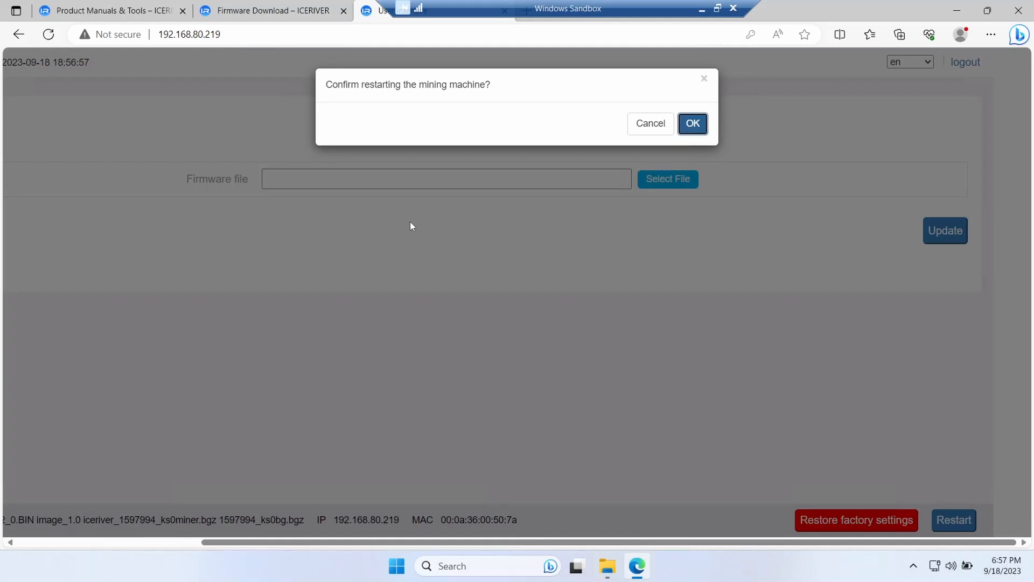
pyautogui.moveTo(374, 220)
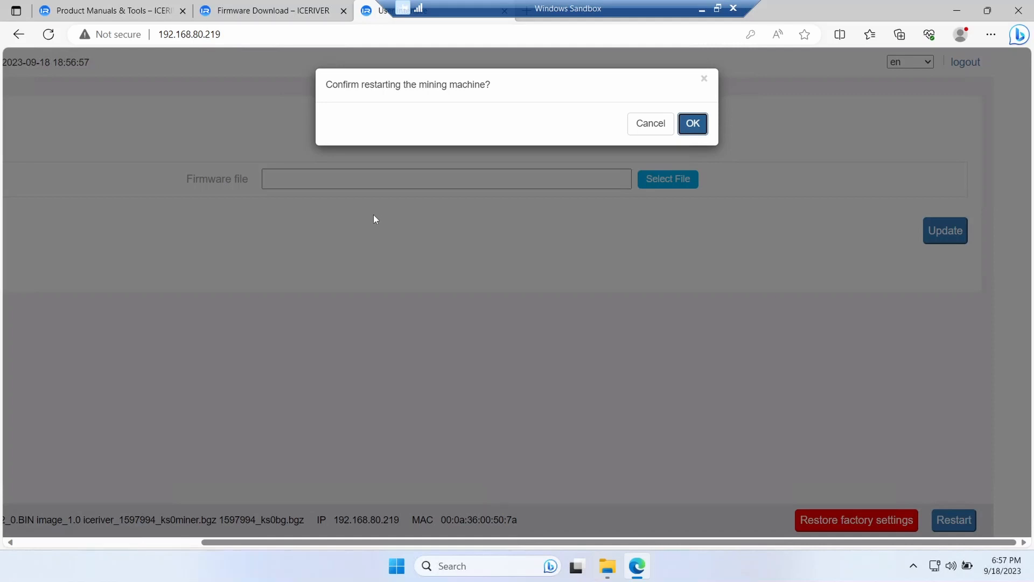
pyautogui.moveTo(434, 187)
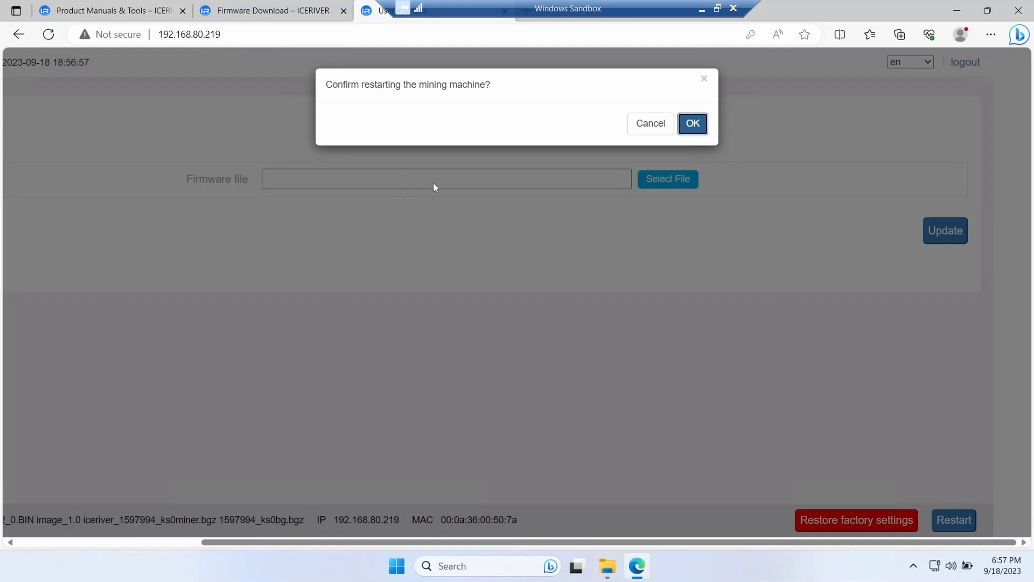
pyautogui.click(692, 123)
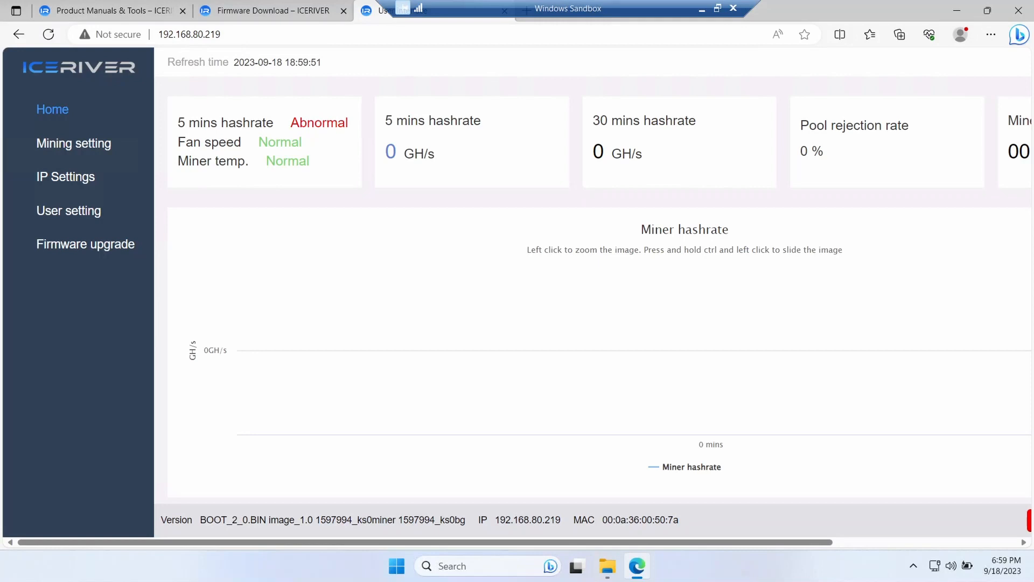
pyautogui.scroll(-3)
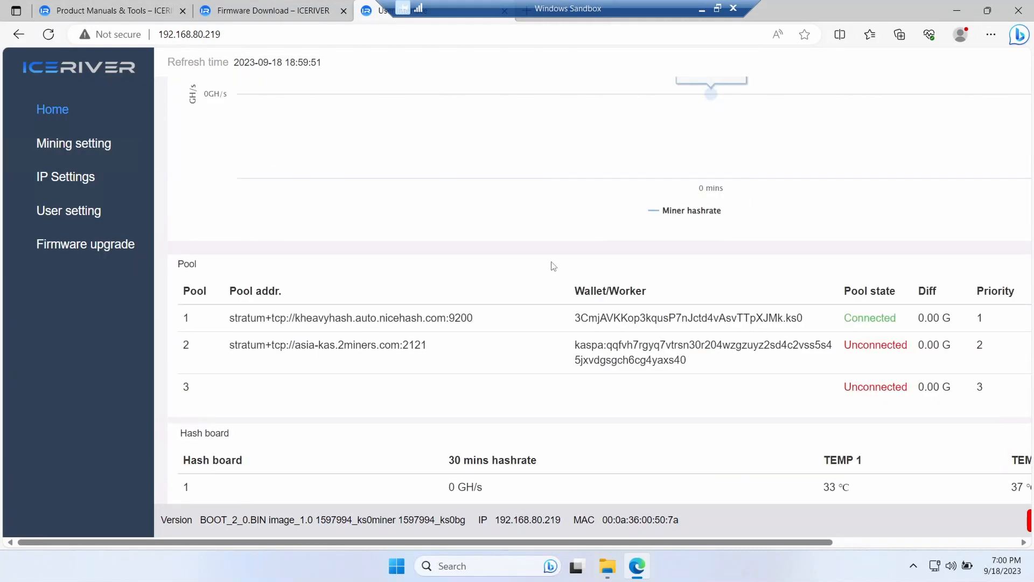